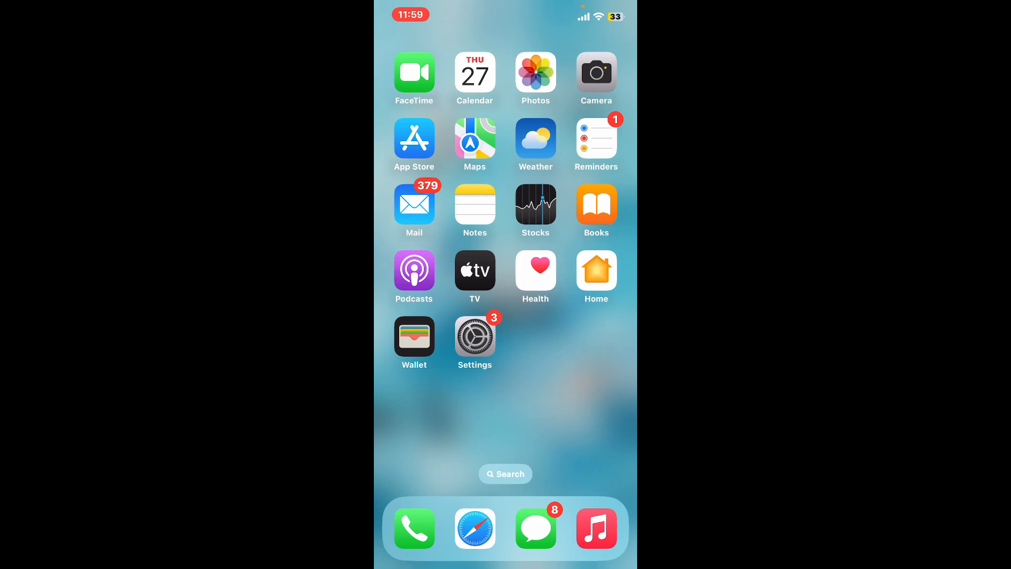
Step: Swipe to the second Home Screen page showing Files, Coinbase, Trust and Authenticator
{"action": "scroll", "scroll_direction": "left", "scroll_amount": 3}
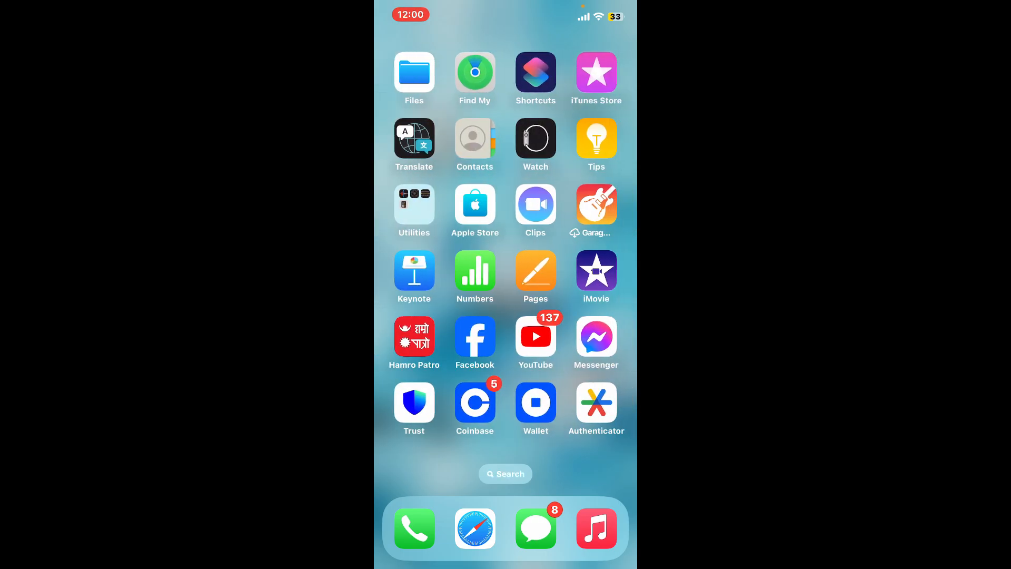
Step: Launch Coinbase and show the Buy, Sell and Convert options from Buy & sell
{"action": "left_click", "coordinate": [474, 401]}
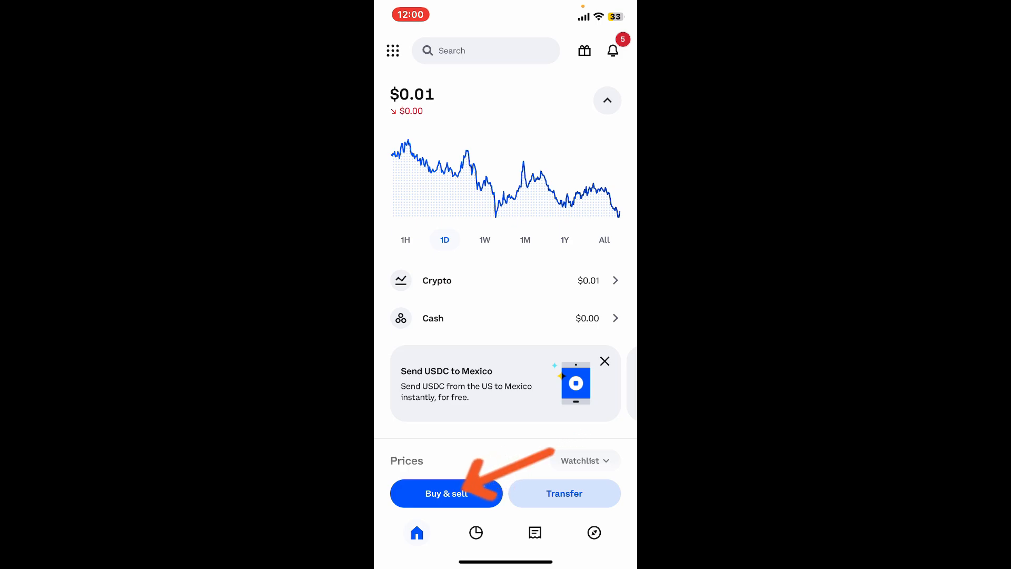
{"action": "left_click", "coordinate": [446, 493]}
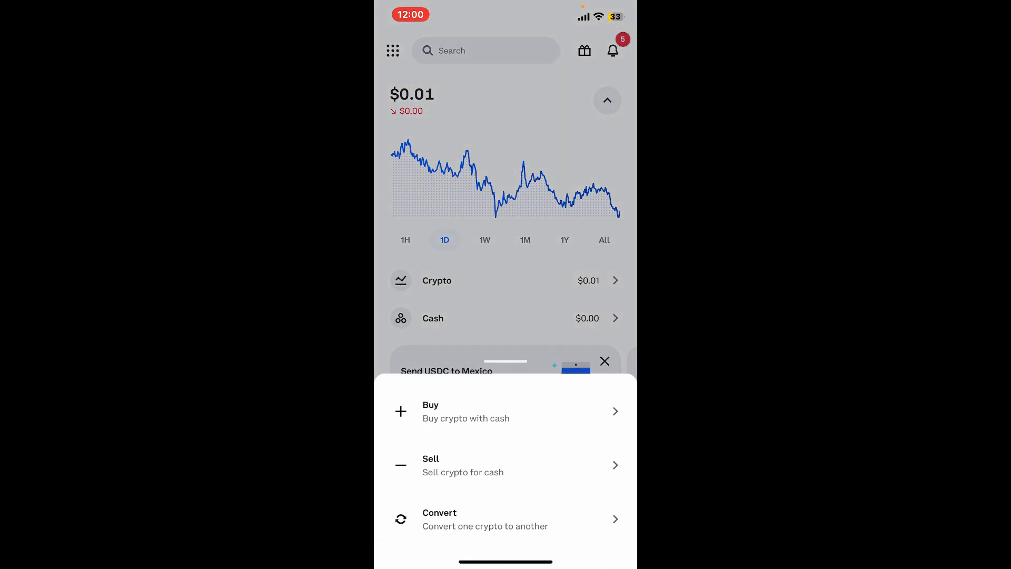